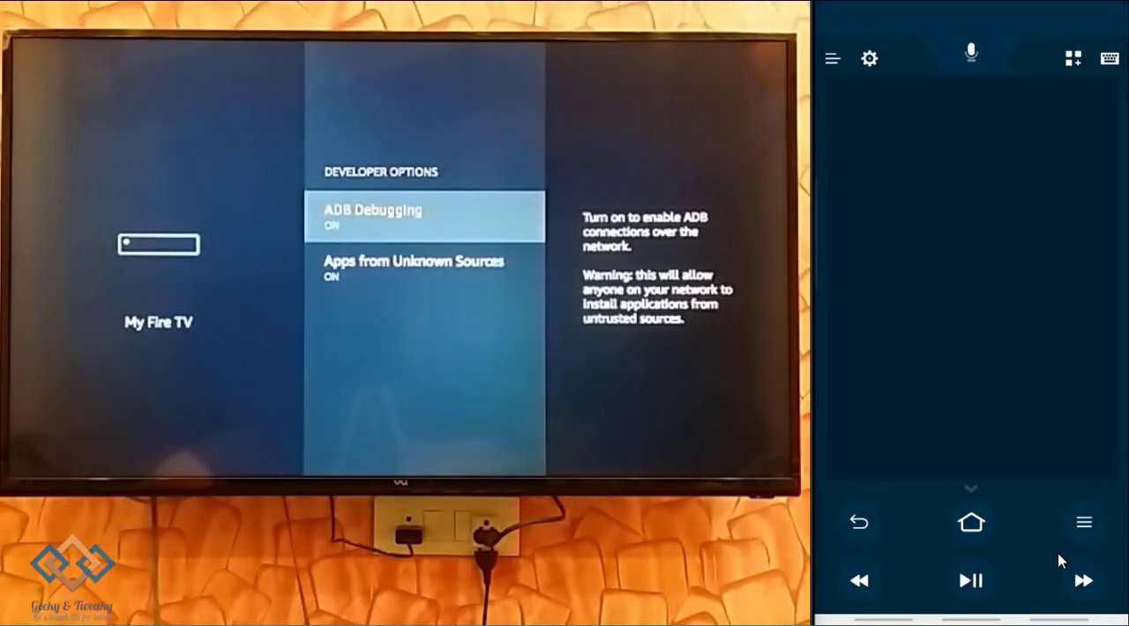
- Toggle Apps from Unknown Sources in Developer Options so it ends up enabled alongside ADB Debugging
{"action": "left_click", "coordinate": [984, 291]}
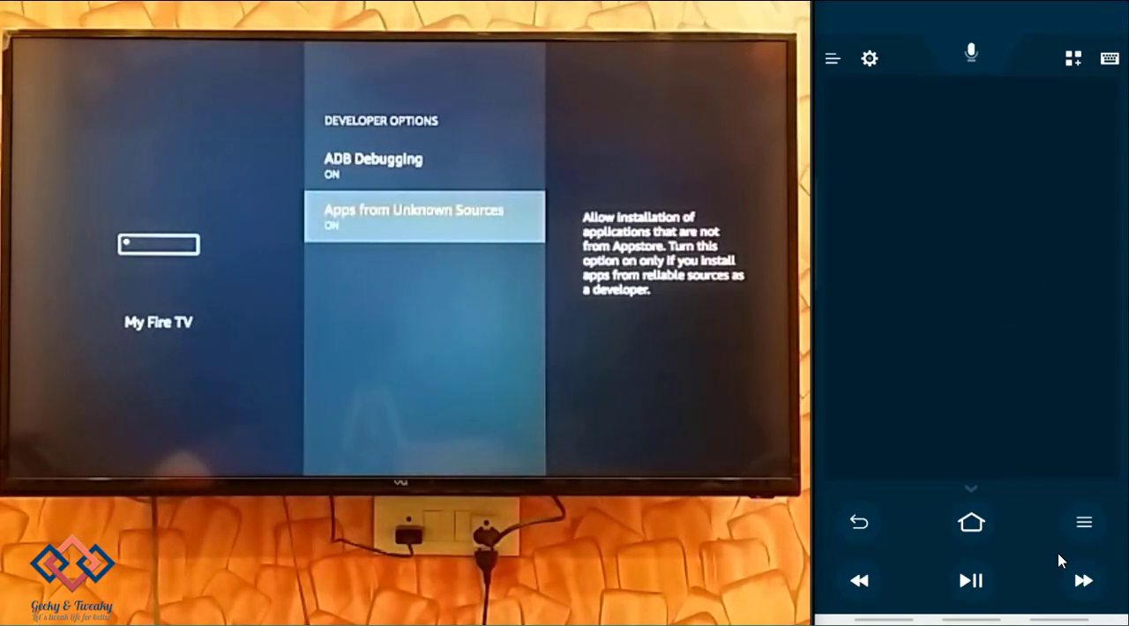
{"action": "left_click", "coordinate": [974, 328]}
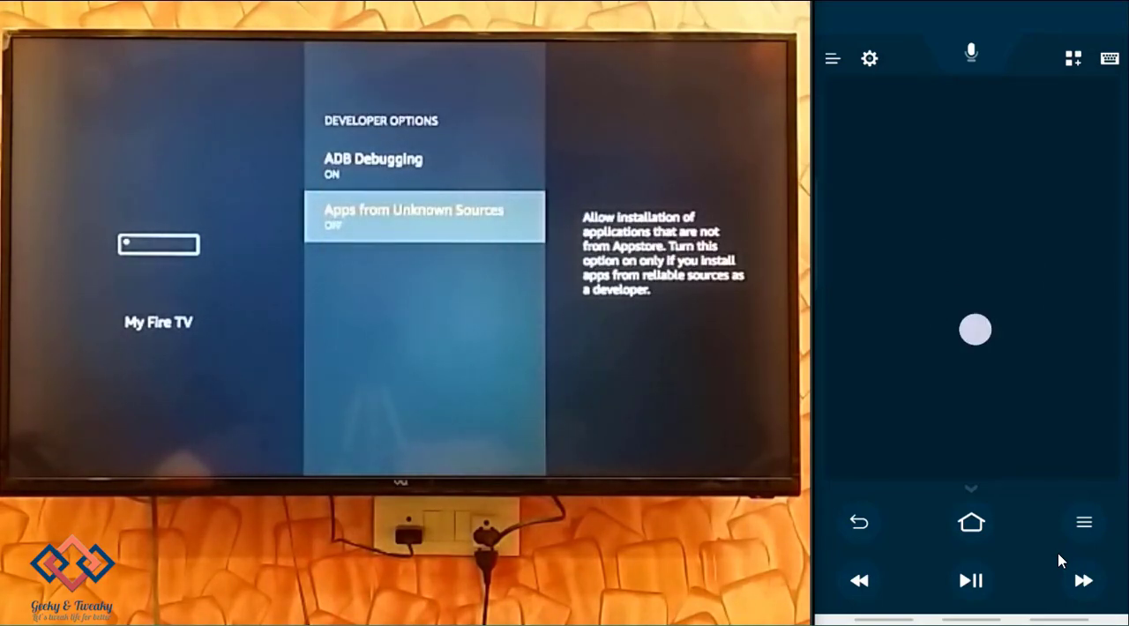
{"action": "left_click", "coordinate": [974, 330]}
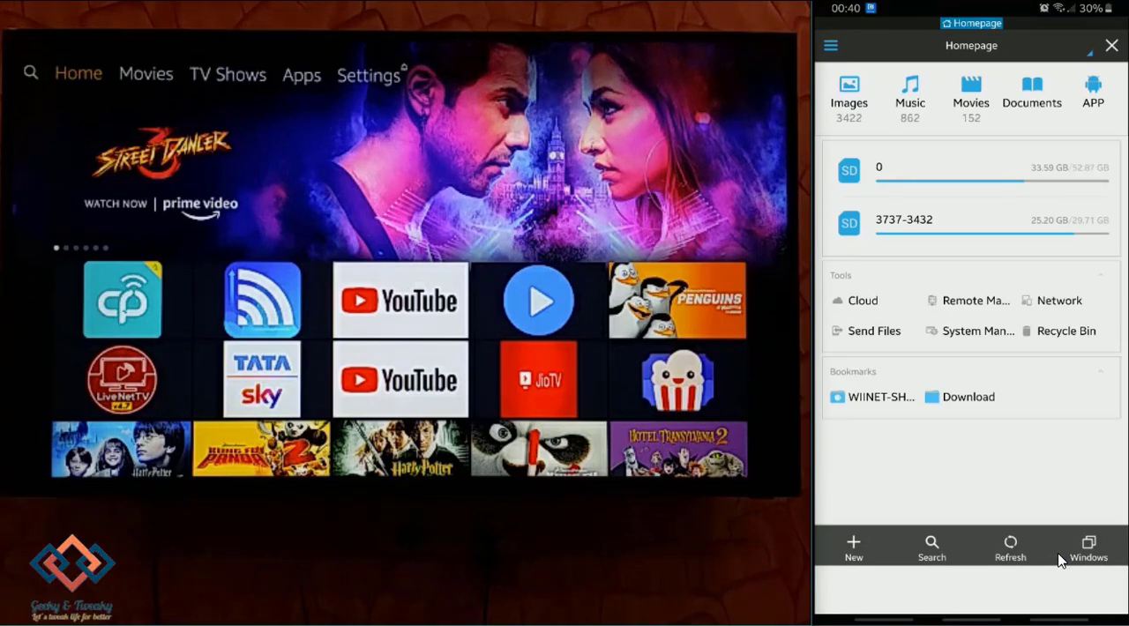
- Scan the Android TV network section and connect to the Fire TV at 192.168.0.199
{"action": "left_click", "coordinate": [829, 45]}
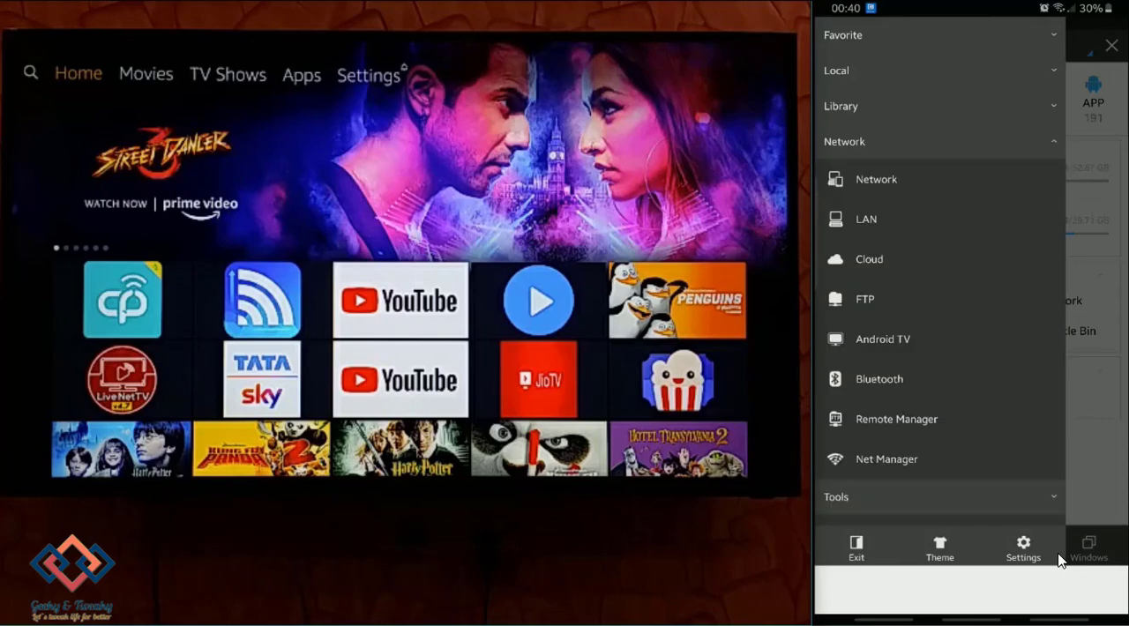
{"action": "left_click", "coordinate": [882, 338]}
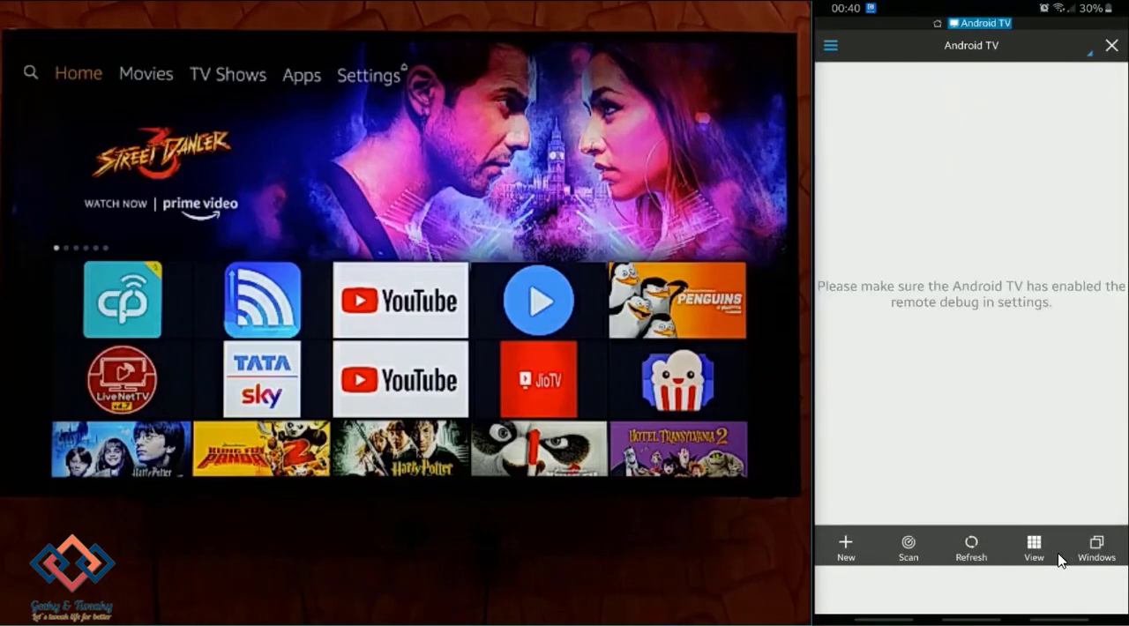
{"action": "left_click", "coordinate": [907, 547]}
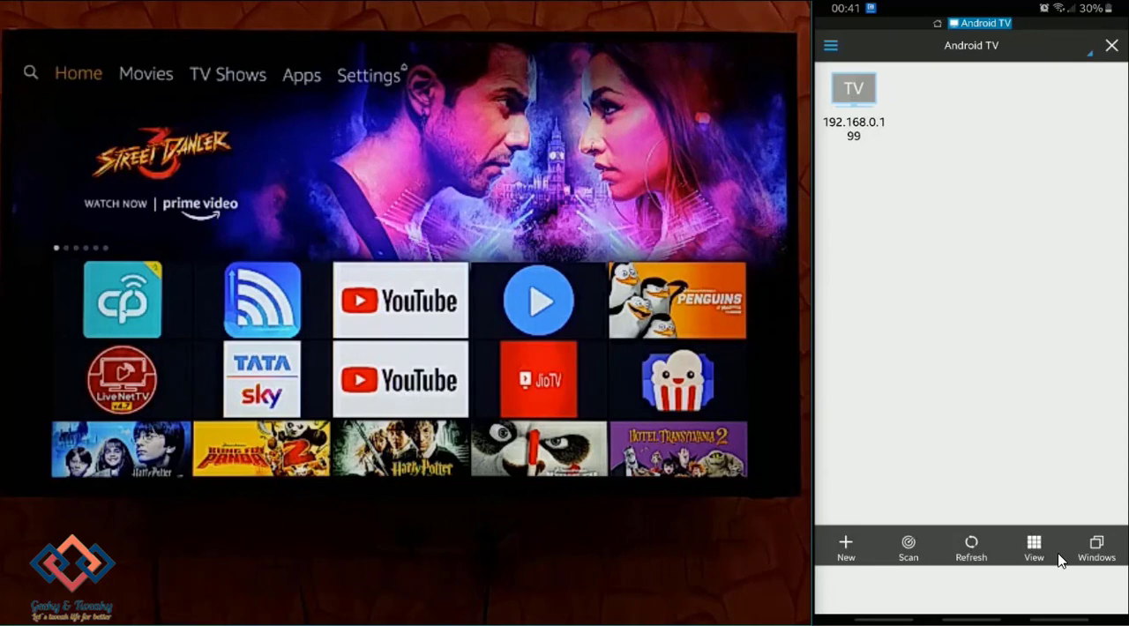
{"action": "left_click", "coordinate": [852, 89]}
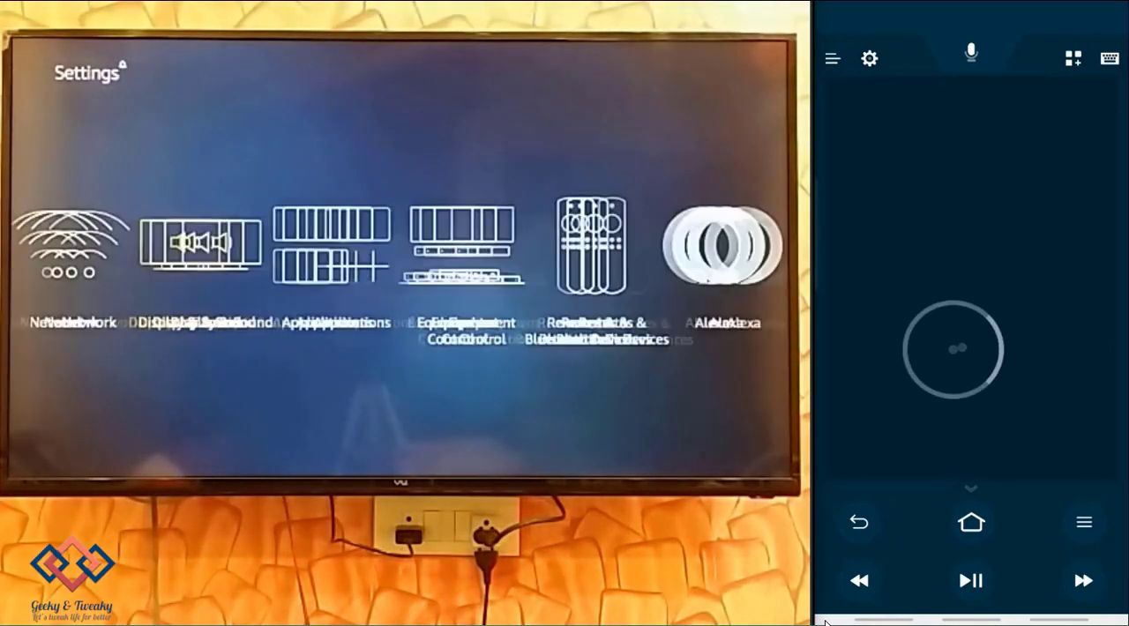
- Go to Applications in Fire TV Settings and reach Manage Installed Applications
{"action": "scroll", "scroll_direction": "right", "scroll_amount": 3}
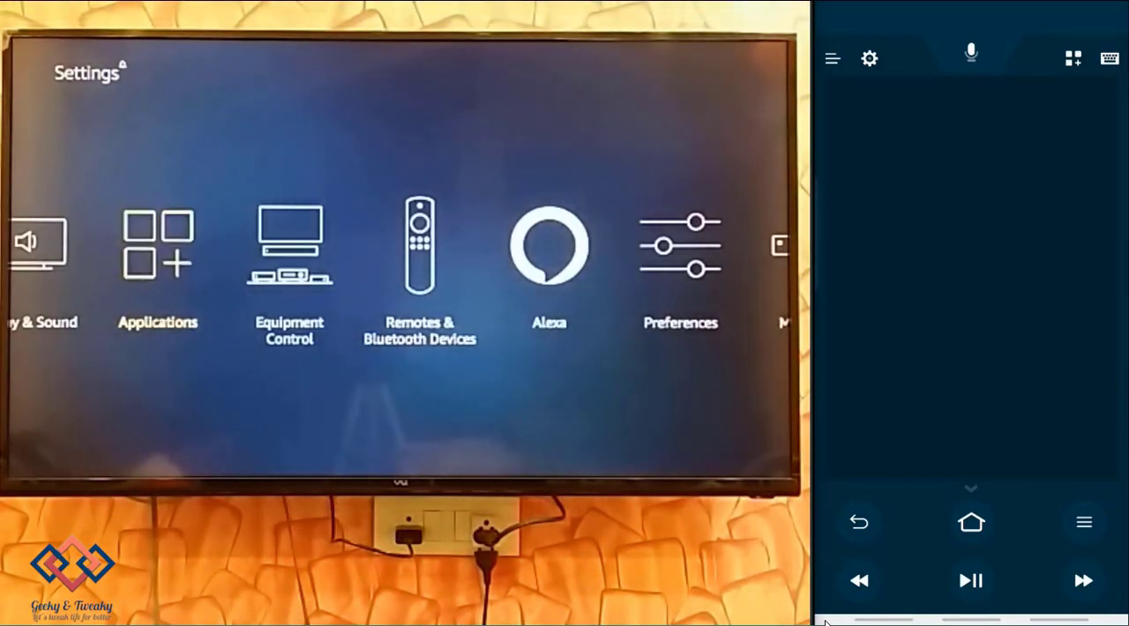
{"action": "left_click", "coordinate": [157, 256]}
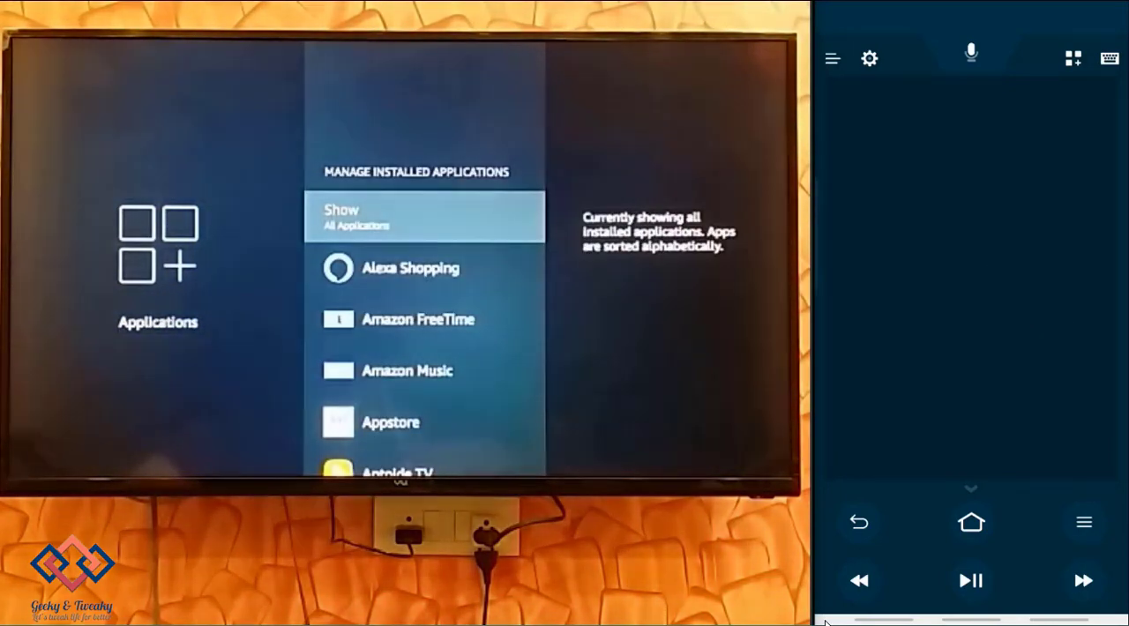
{"action": "scroll", "scroll_direction": "down", "scroll_amount": 3}
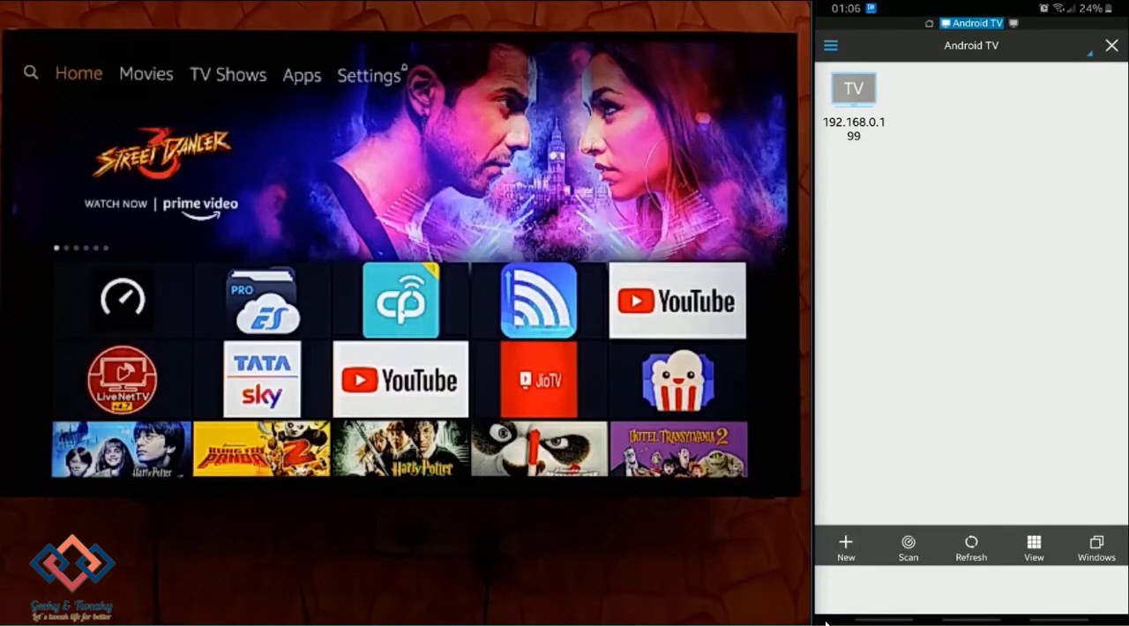
- Locate and select Time Buddy in the phone's APP list on the ES homepage
{"action": "left_click", "coordinate": [852, 88]}
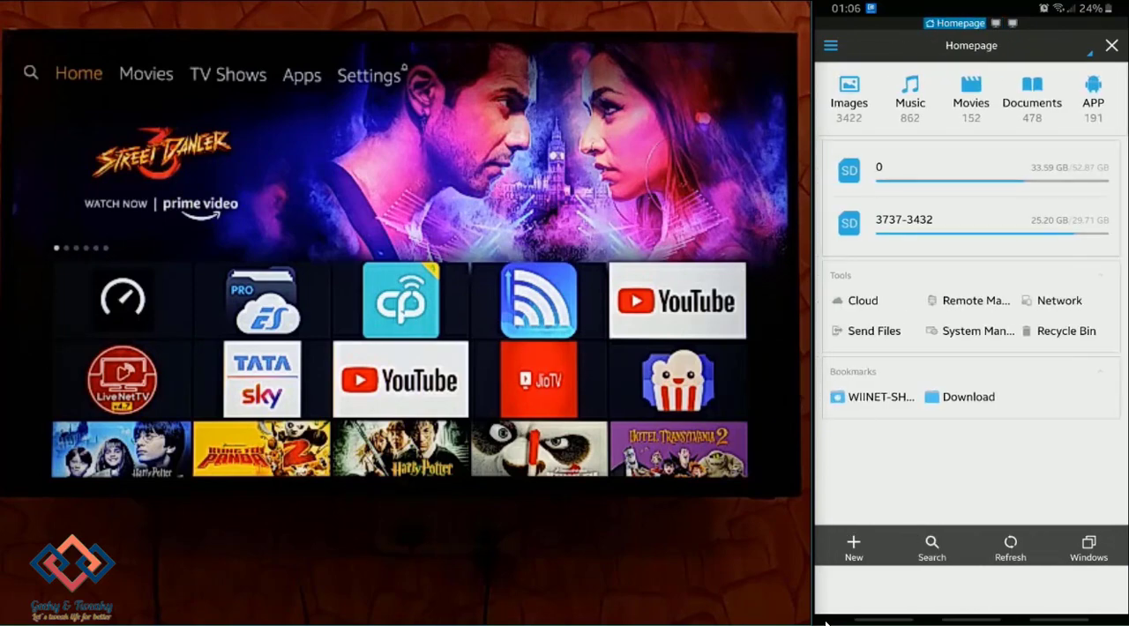
{"action": "left_click", "coordinate": [1092, 97]}
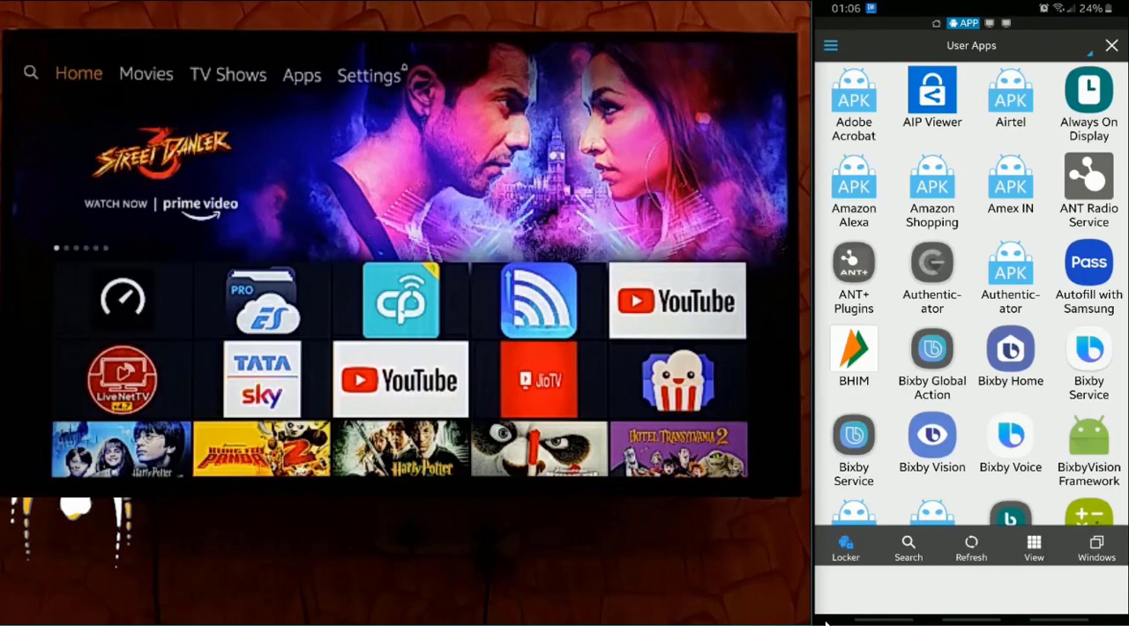
{"action": "scroll", "scroll_direction": "down", "scroll_amount": 3}
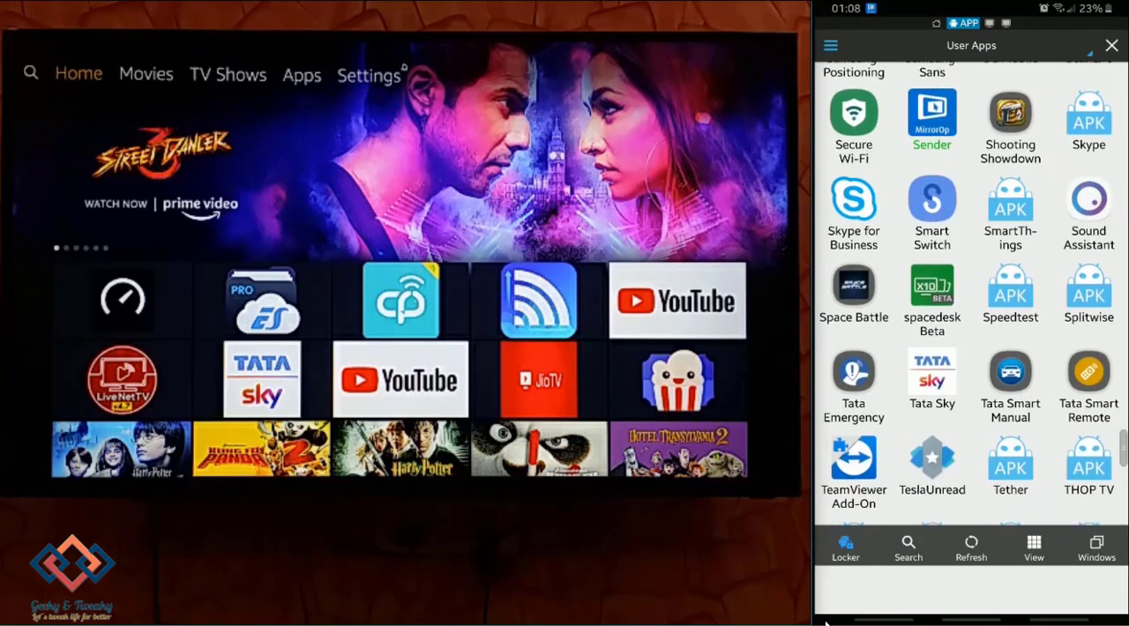
{"action": "scroll", "scroll_direction": "down", "scroll_amount": 3}
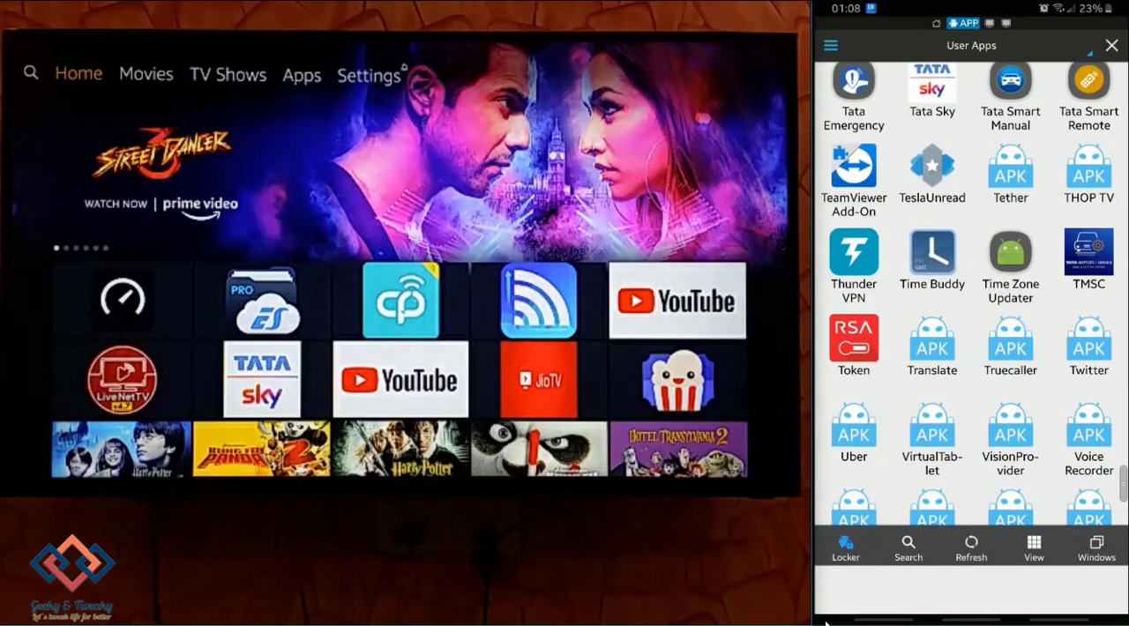
{"action": "left_click", "coordinate": [932, 261]}
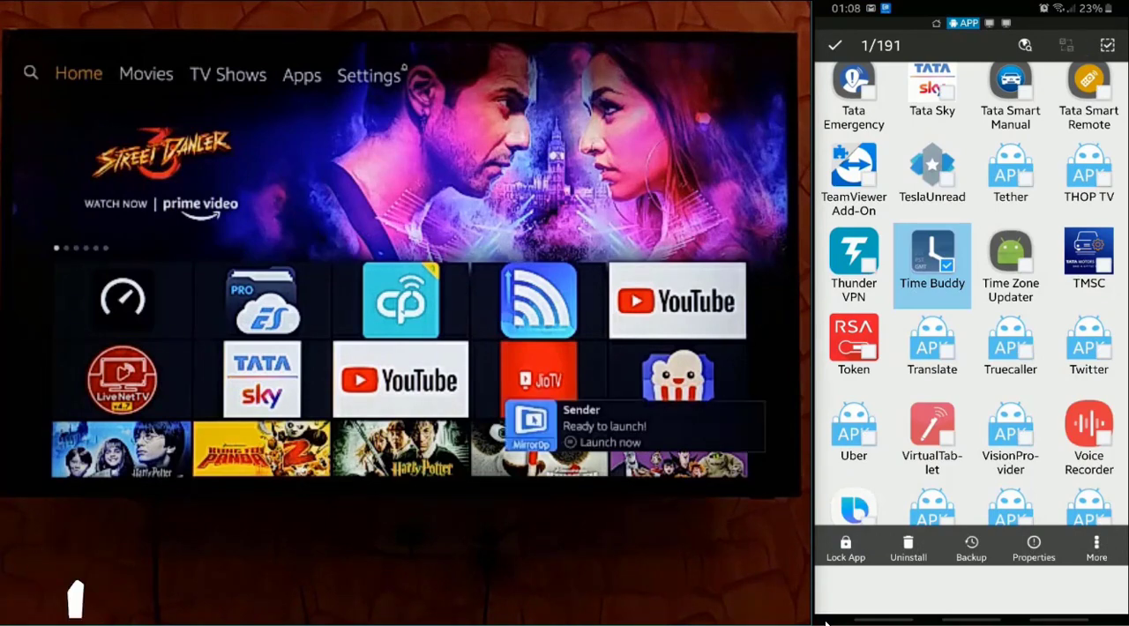
- Send Time Buddy via More > Install To TV to the device at 192.168.0.199
{"action": "left_click", "coordinate": [1096, 547]}
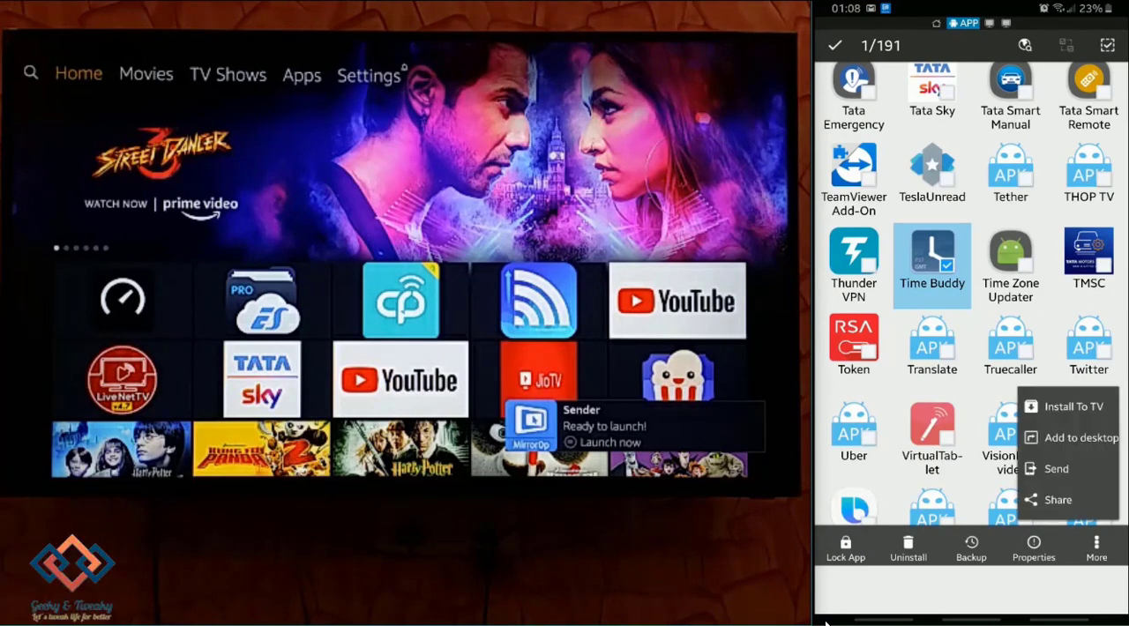
{"action": "left_click", "coordinate": [1058, 469]}
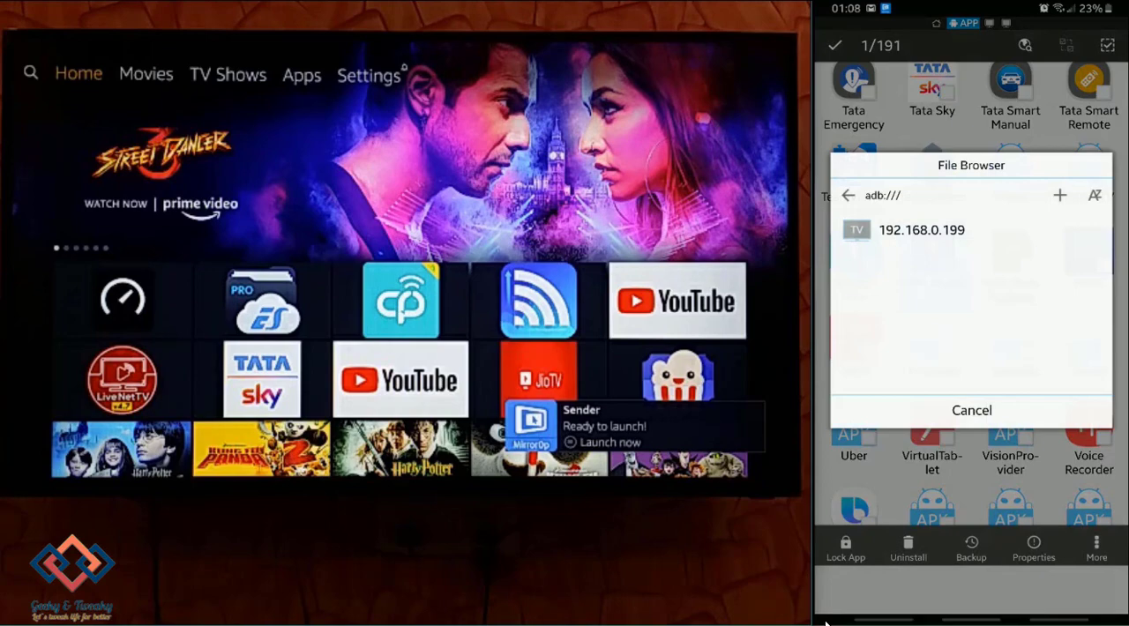
{"action": "left_click", "coordinate": [920, 229]}
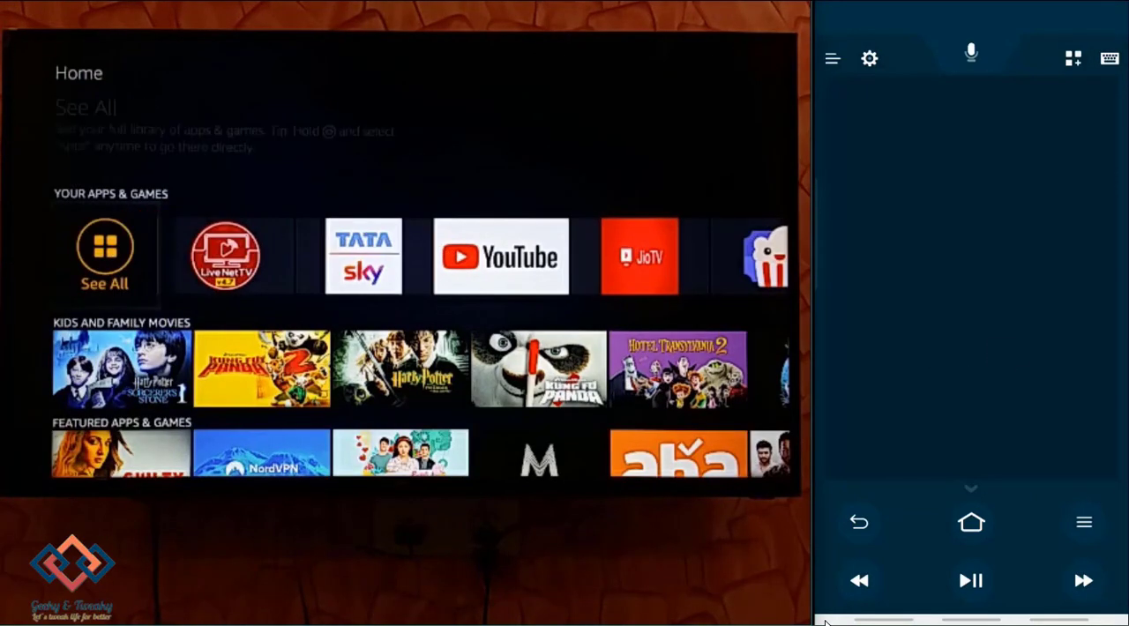
- View all Your Apps & Games to confirm Time Buddy, then launch ES File Explorer on the TV
{"action": "left_click", "coordinate": [104, 258]}
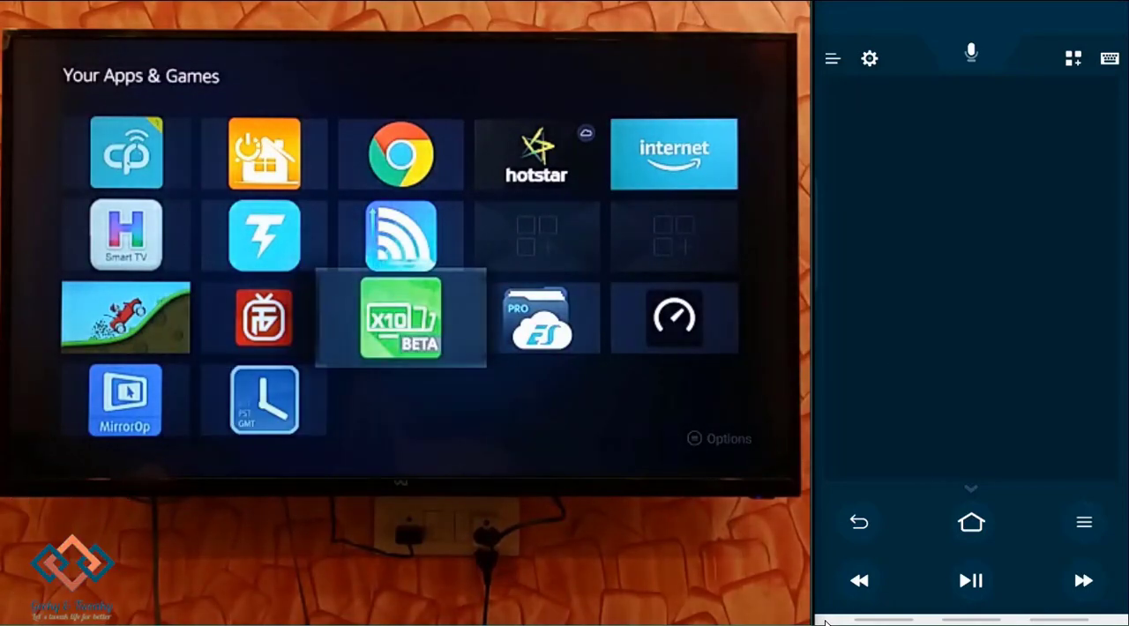
{"action": "left_click", "coordinate": [538, 317]}
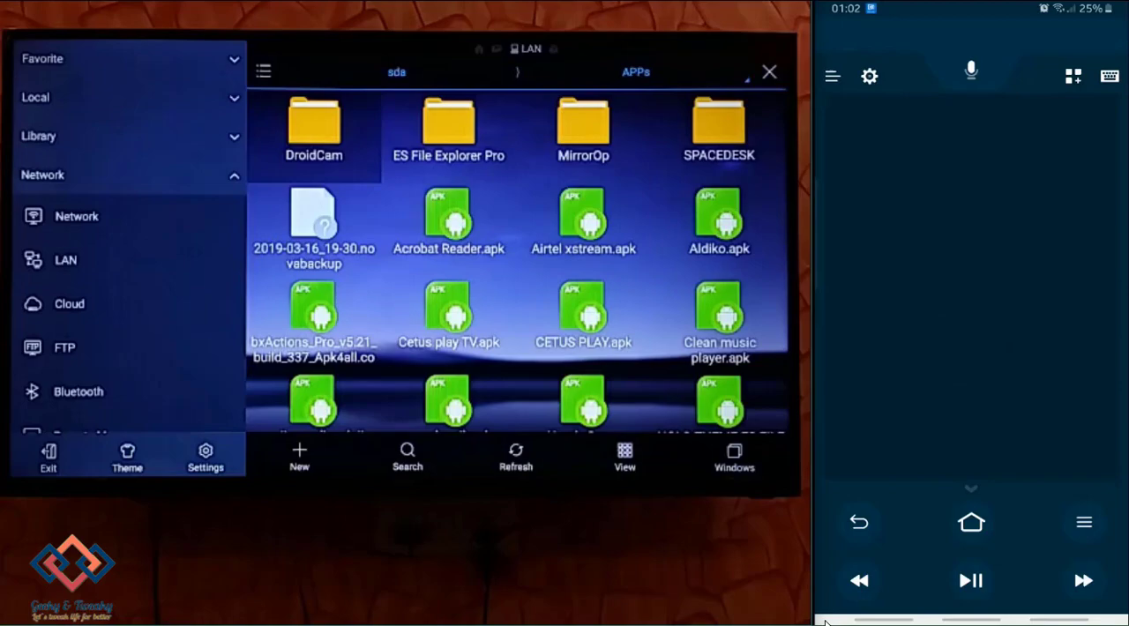
- Install the Speedtest APK from the LAN APPs folder onto the Fire TV
{"action": "scroll", "scroll_direction": "down", "scroll_amount": 3}
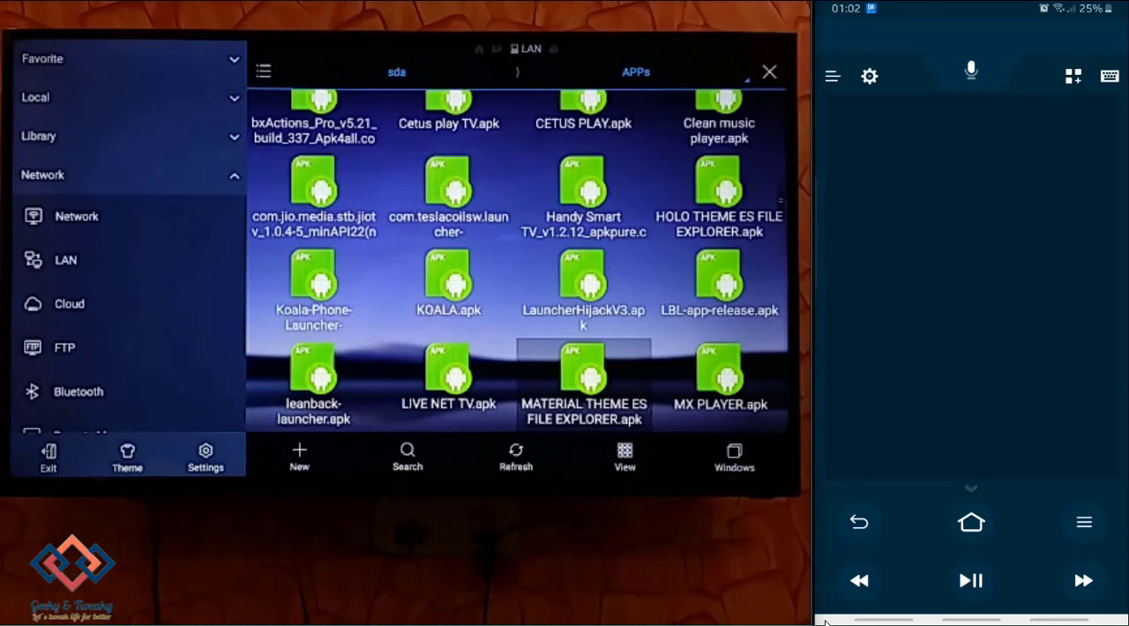
{"action": "scroll", "scroll_direction": "down", "scroll_amount": 3}
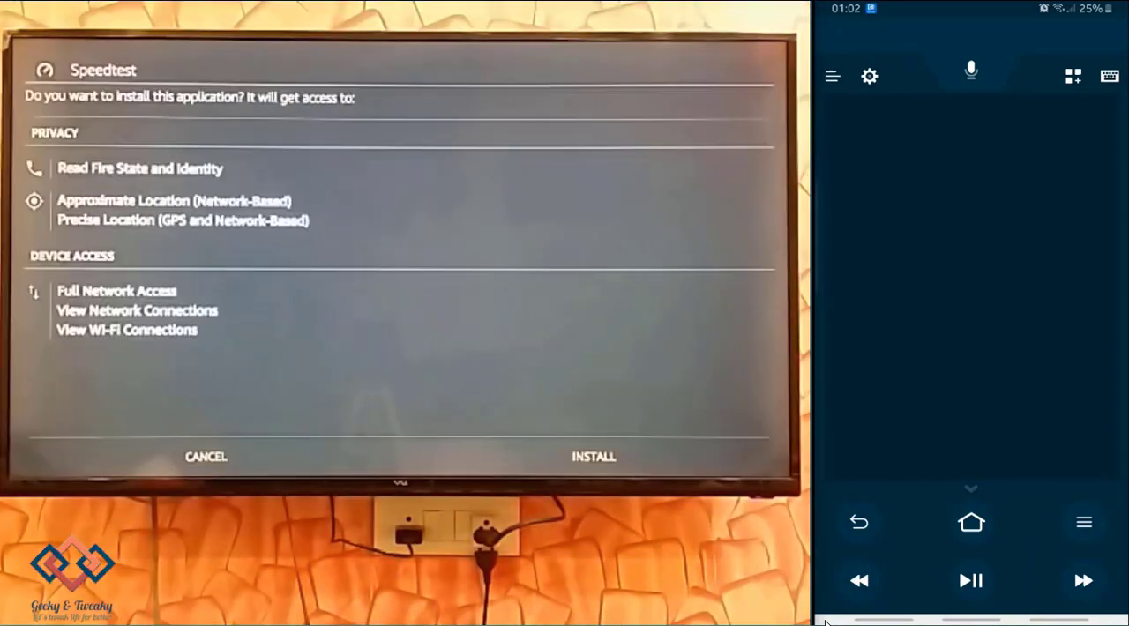
{"action": "left_click", "coordinate": [593, 455]}
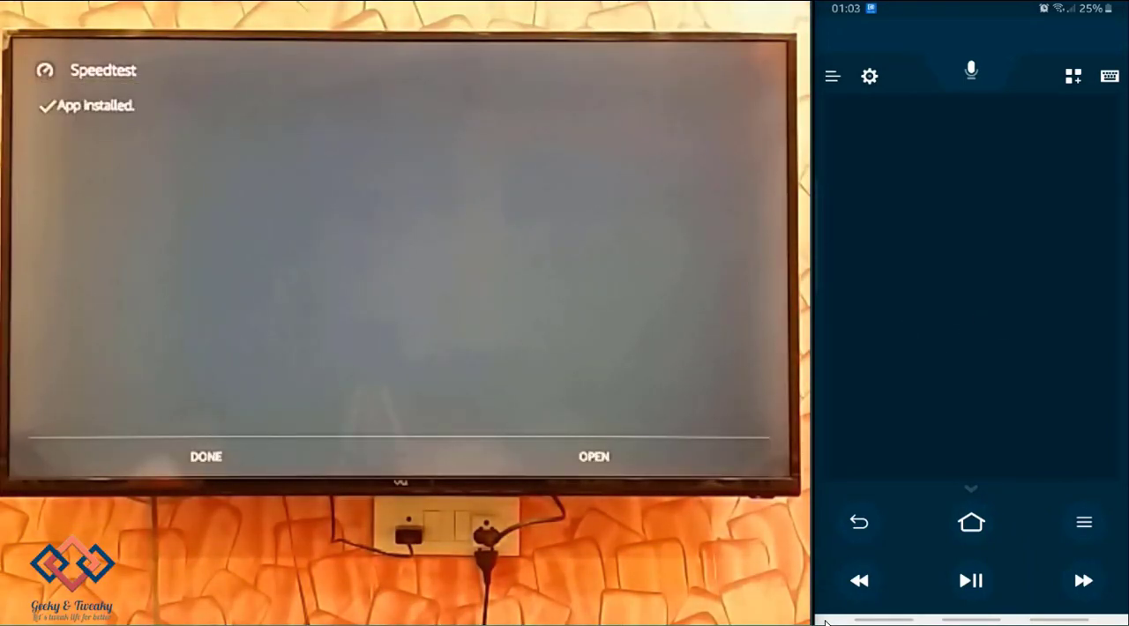